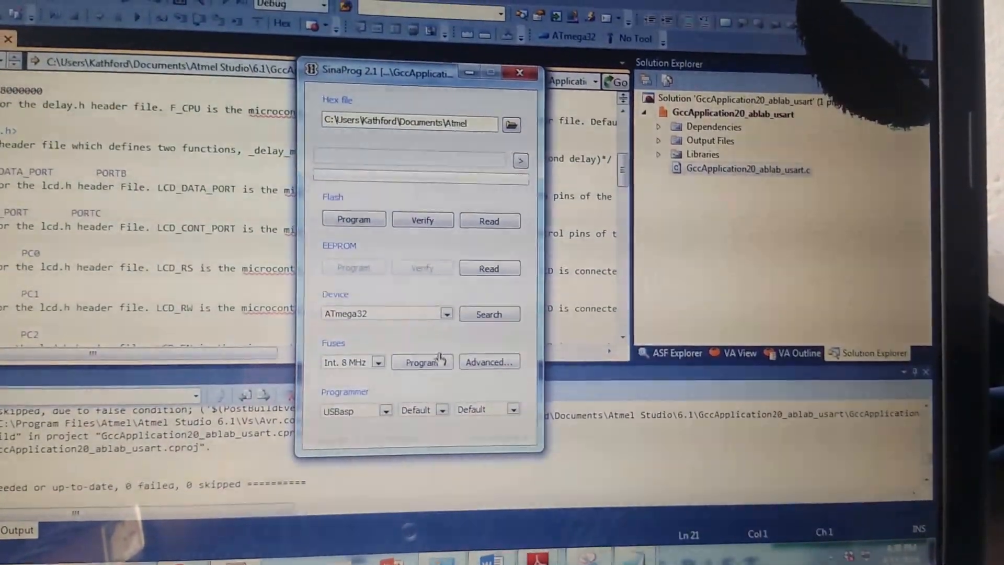
Program the loaded USART hex file into the ATmega32's flash via the USBasp programmer
click(421, 362)
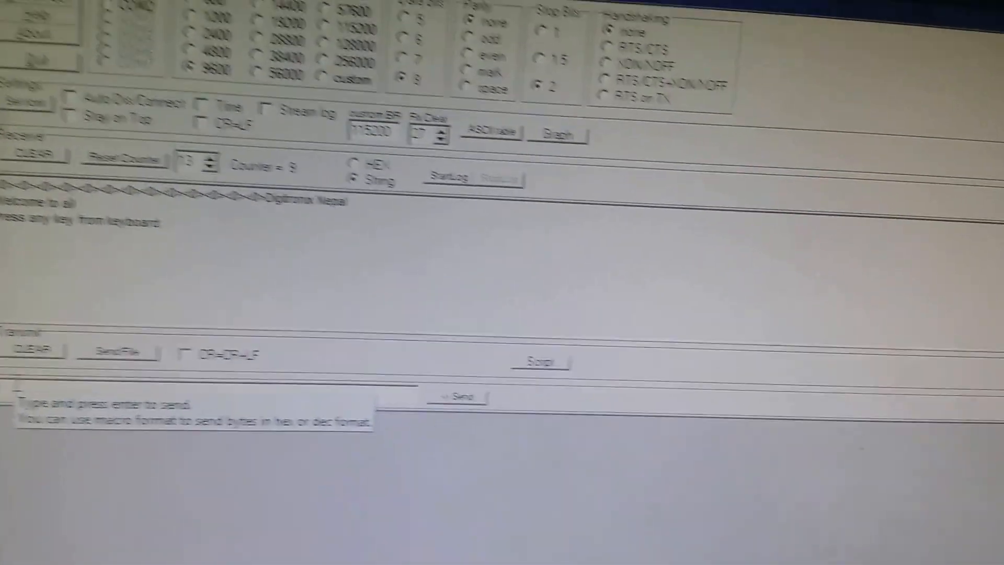
Transmit the character A twice so the board's LCD reads 'DATA FROM PC: AA'
text(A)
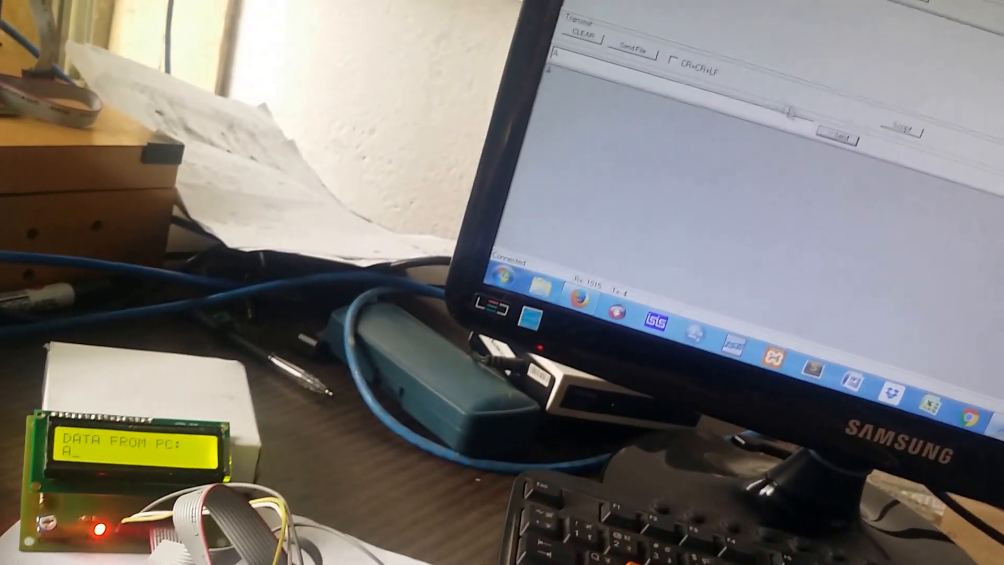
text(A)
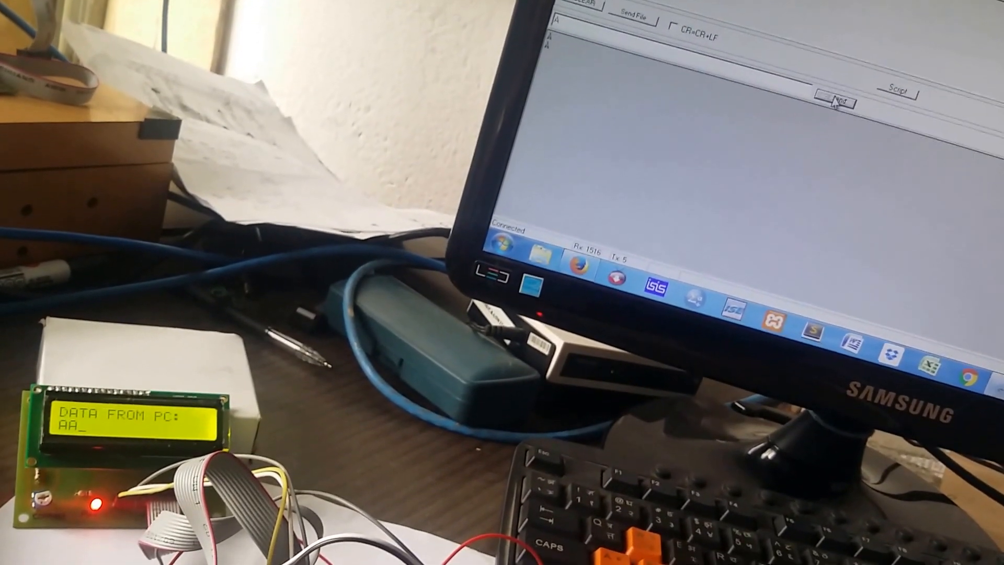